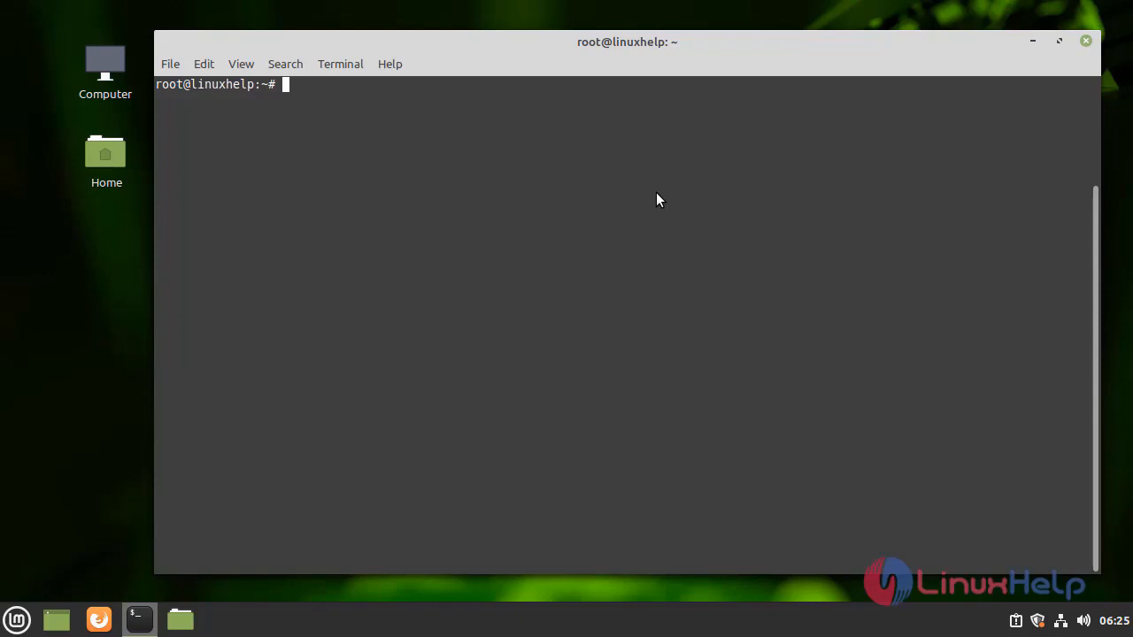
Run lsb_release -a to display the Linux Mint 20.2 release details.
text(lsb)
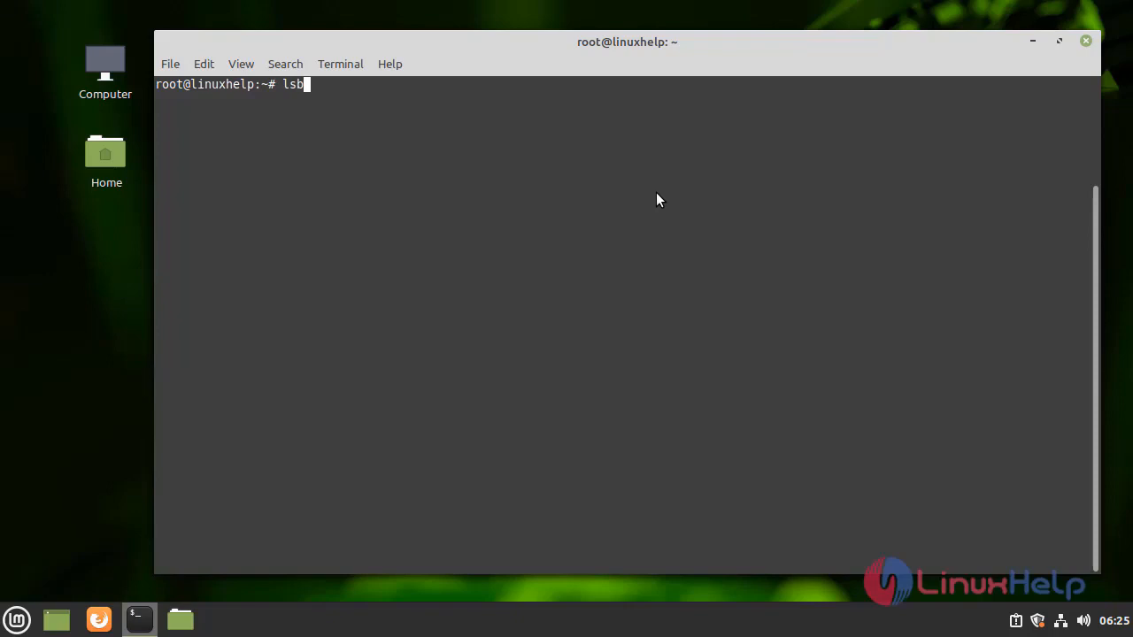
text(_re)
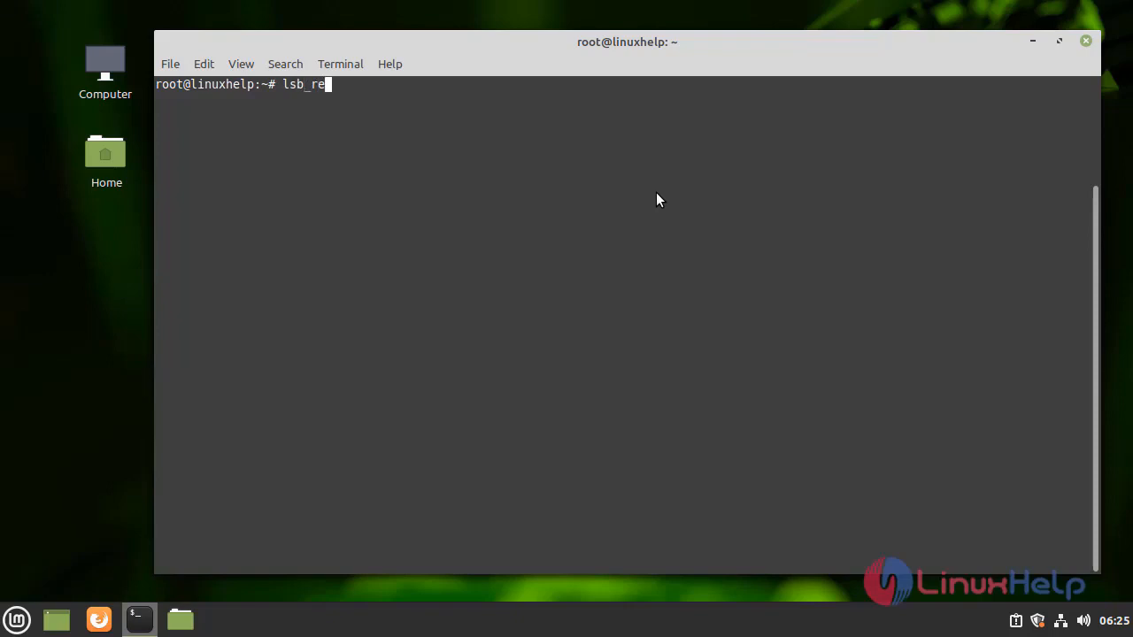
text(lease -a)
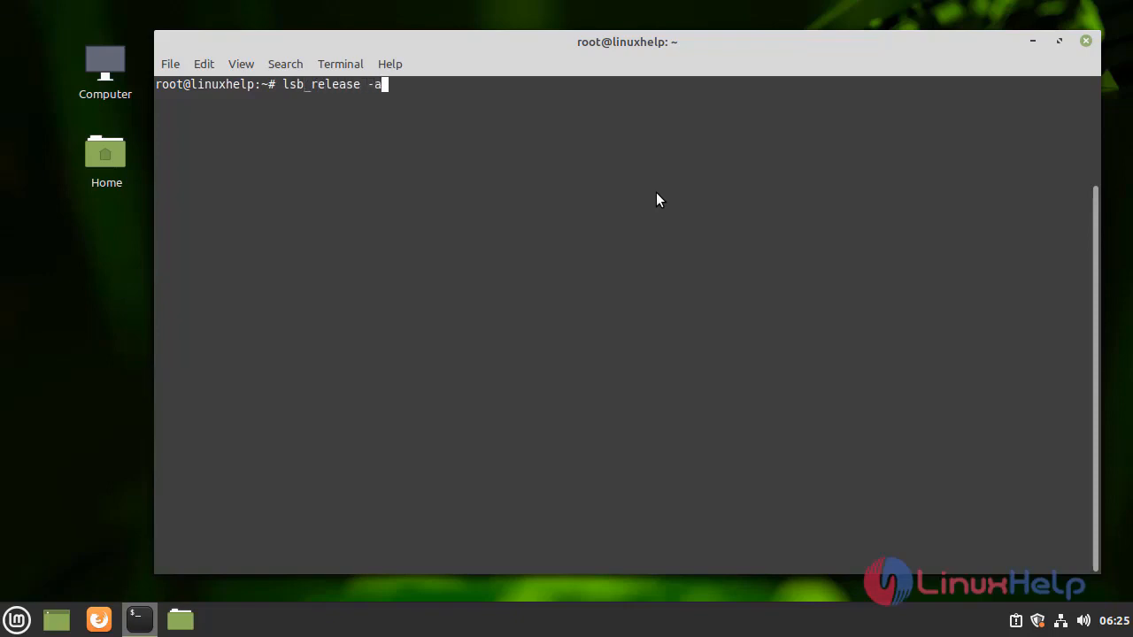
key(Return)
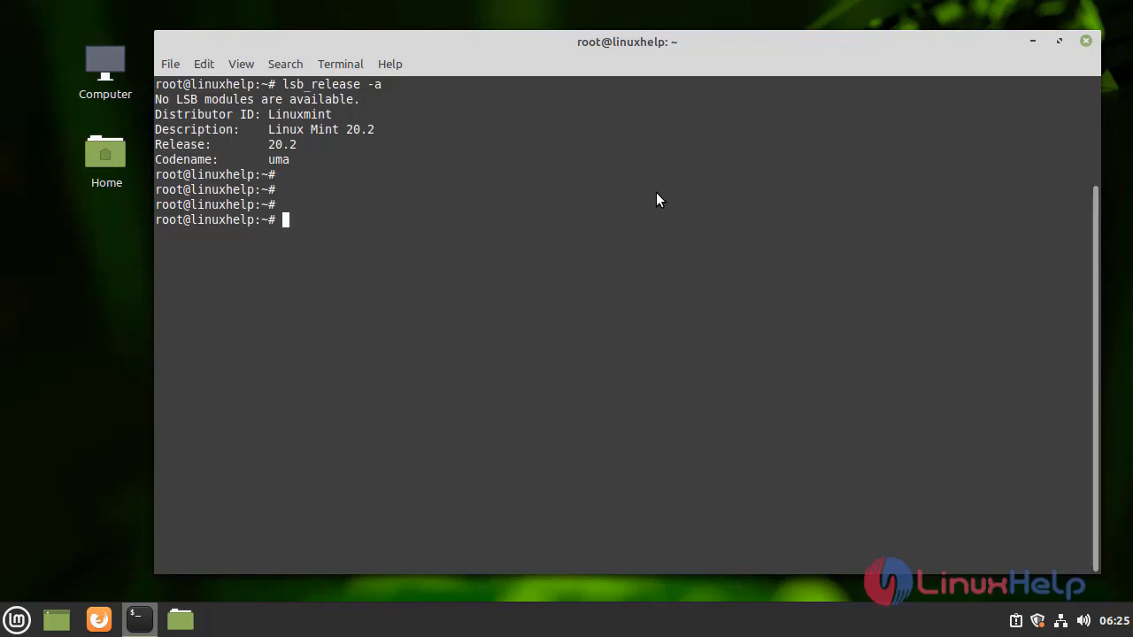
Download the FoxitReader2.1.0805_Server_x64_enu_Setup.run.tar.gz archive with wget.
text(w)
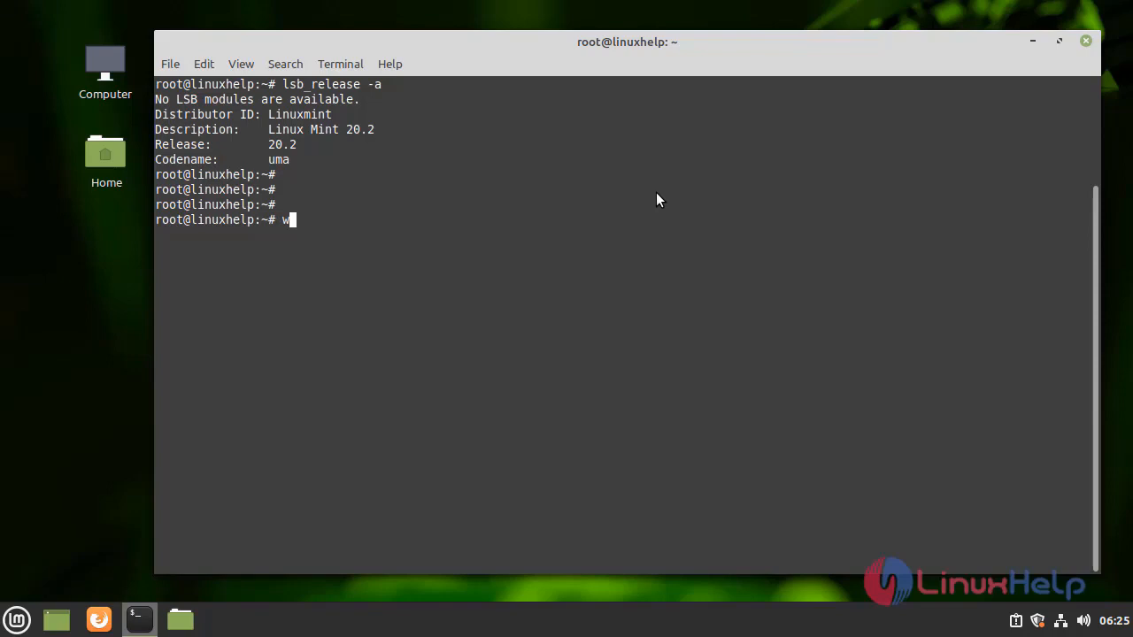
text(get)
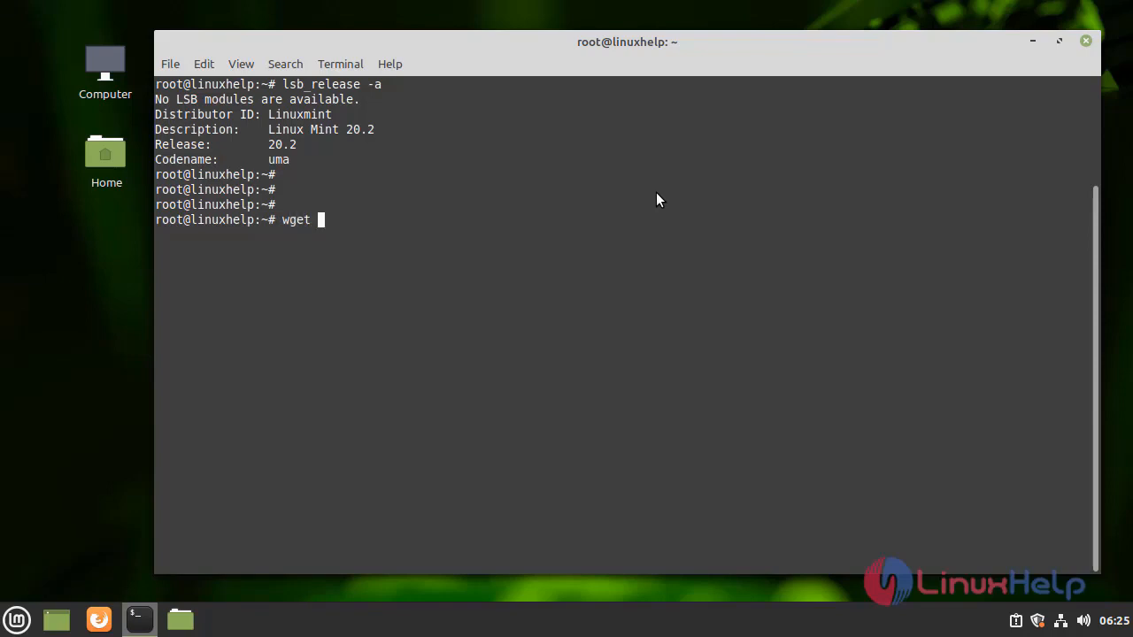
key(Return)
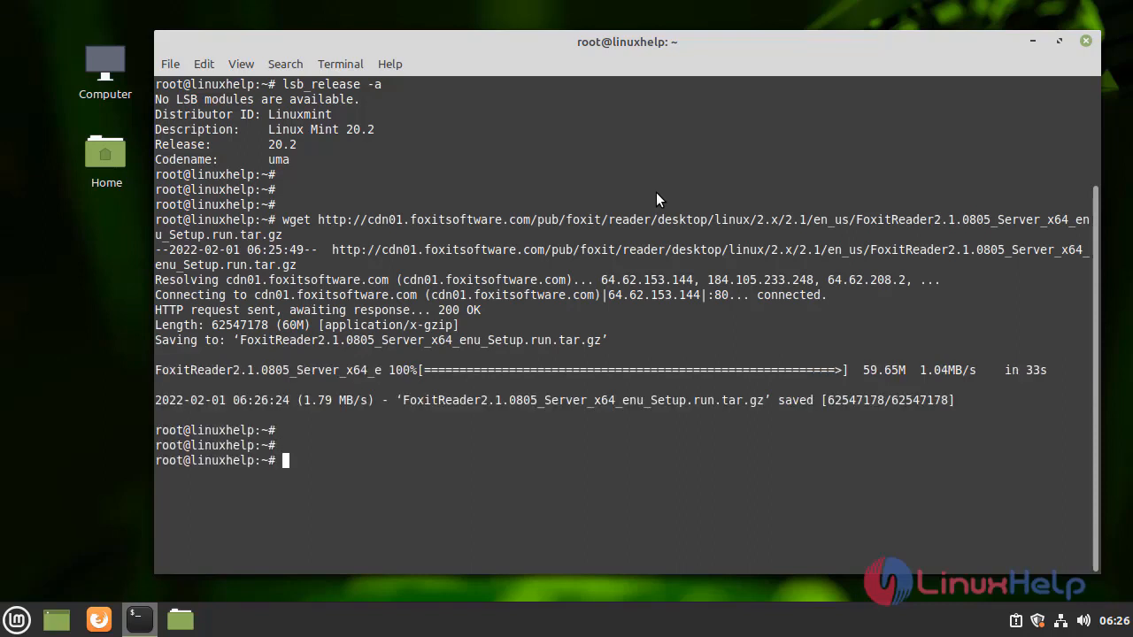
key(Return)
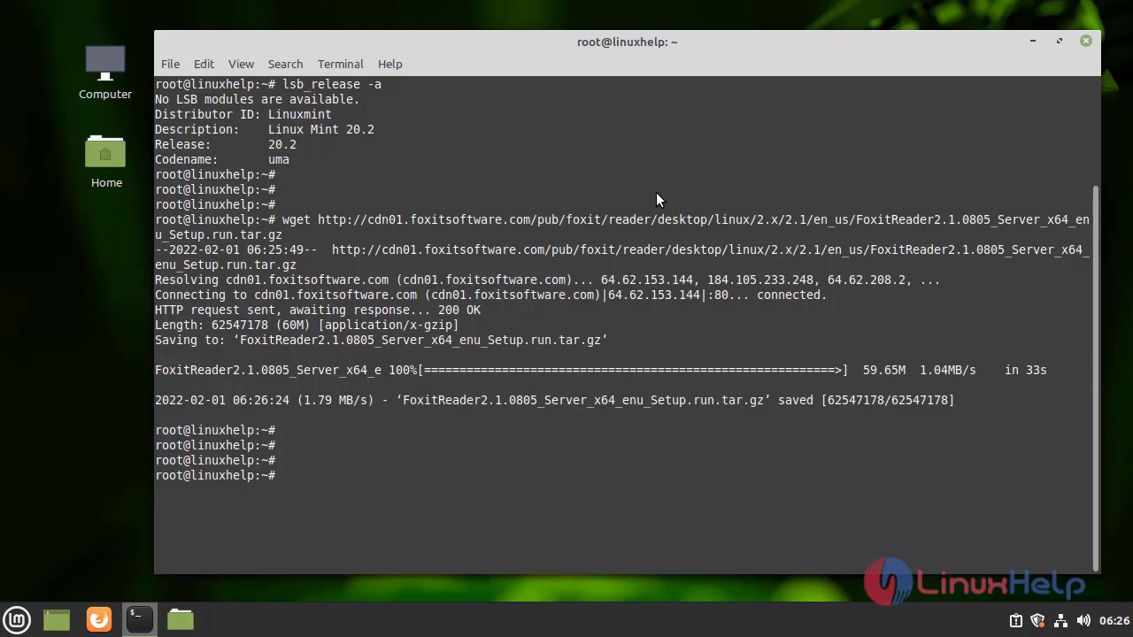
Extract FoxitReader2.1.0805_Server_x64_enu_Setup.run.tar.gz with tar -zxf.
text(t)
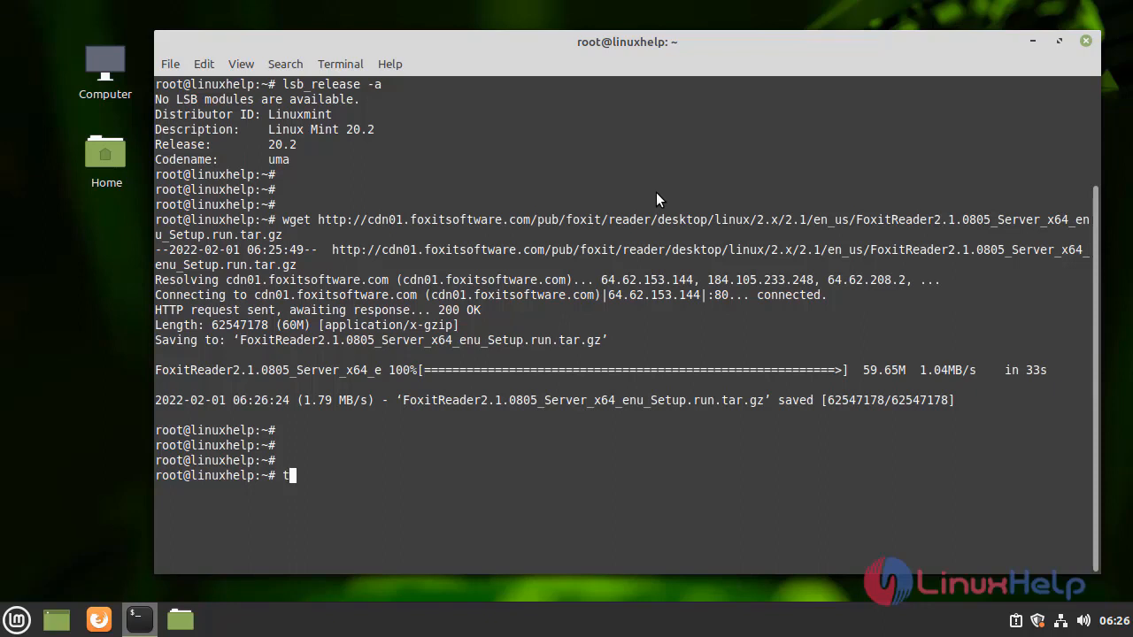
text(ar)
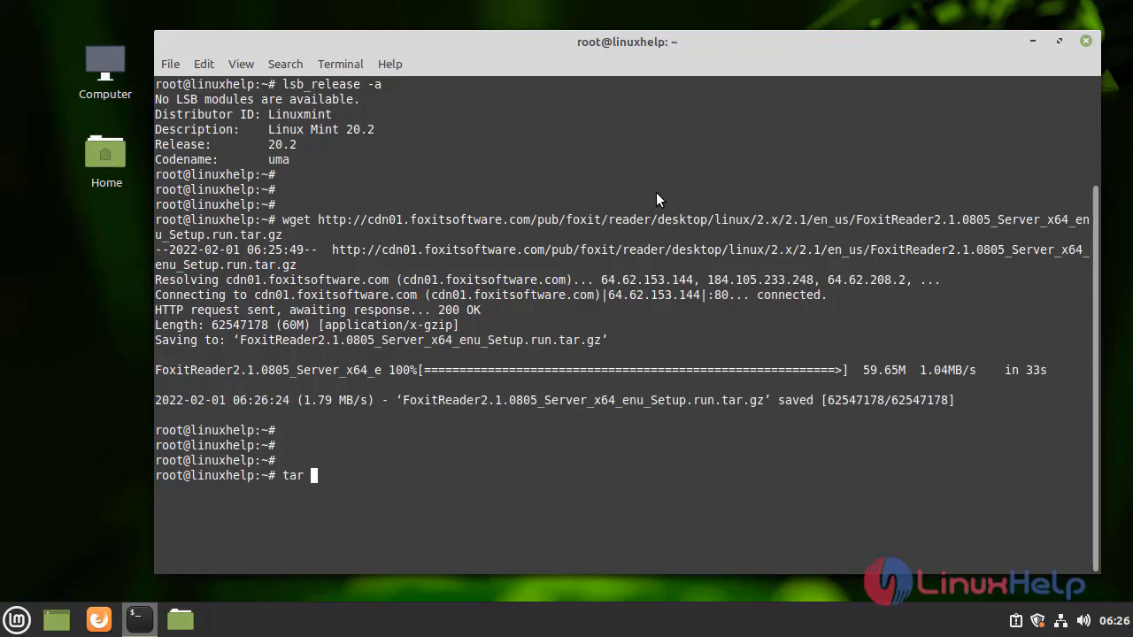
text(-)
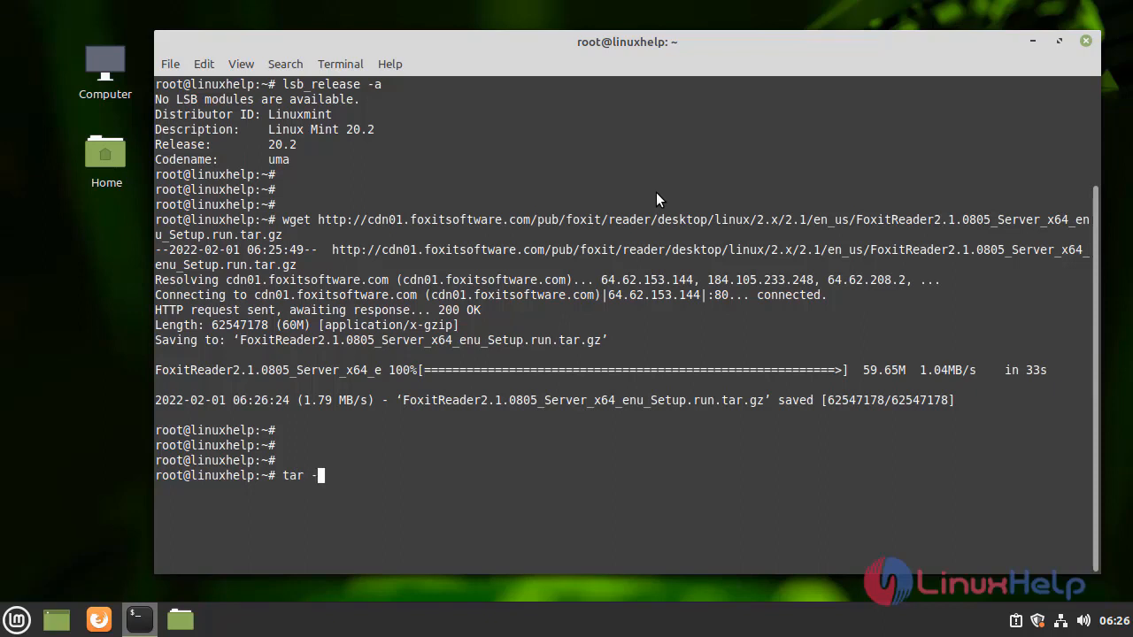
text(zxf)
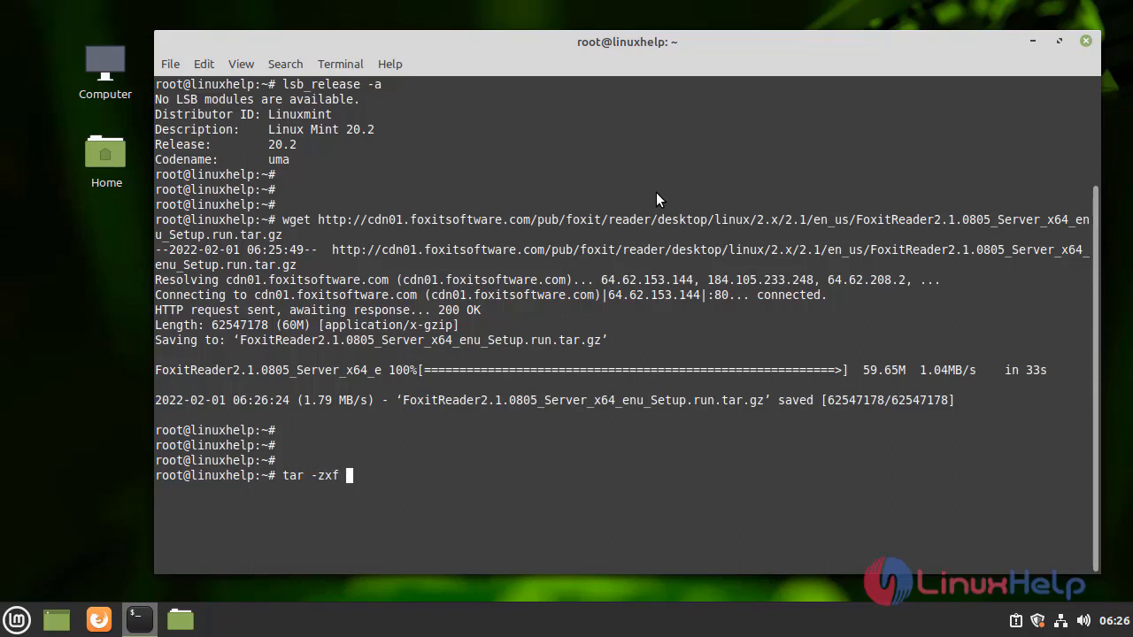
text(FoxitReader2.1.0805_Server_x64_enu_Setup.run.tar.gz)
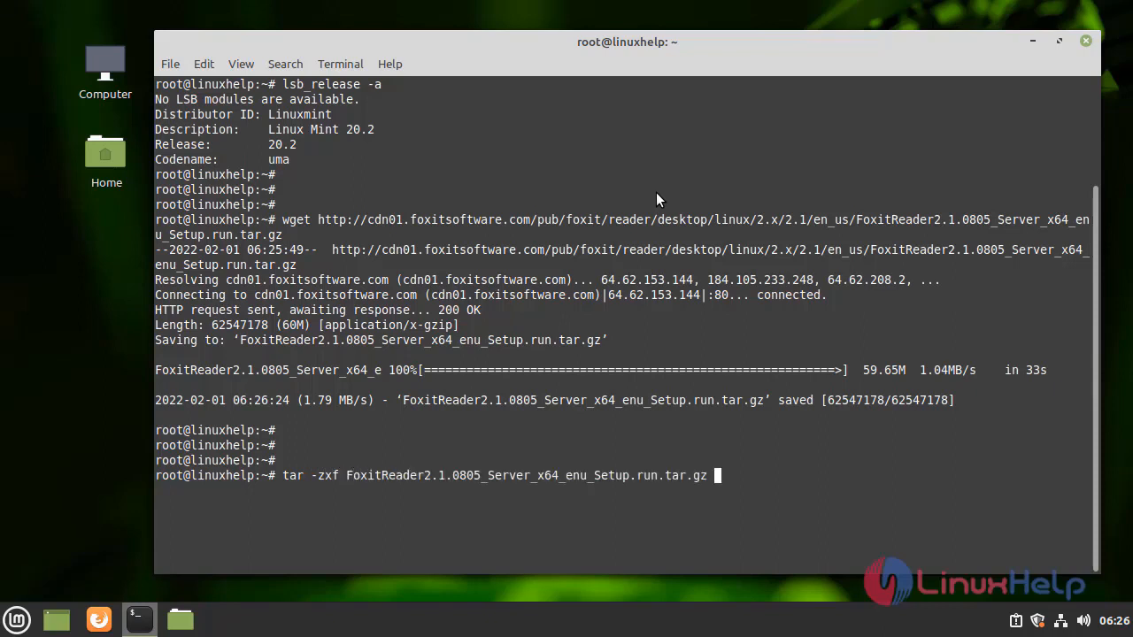
key(Return)
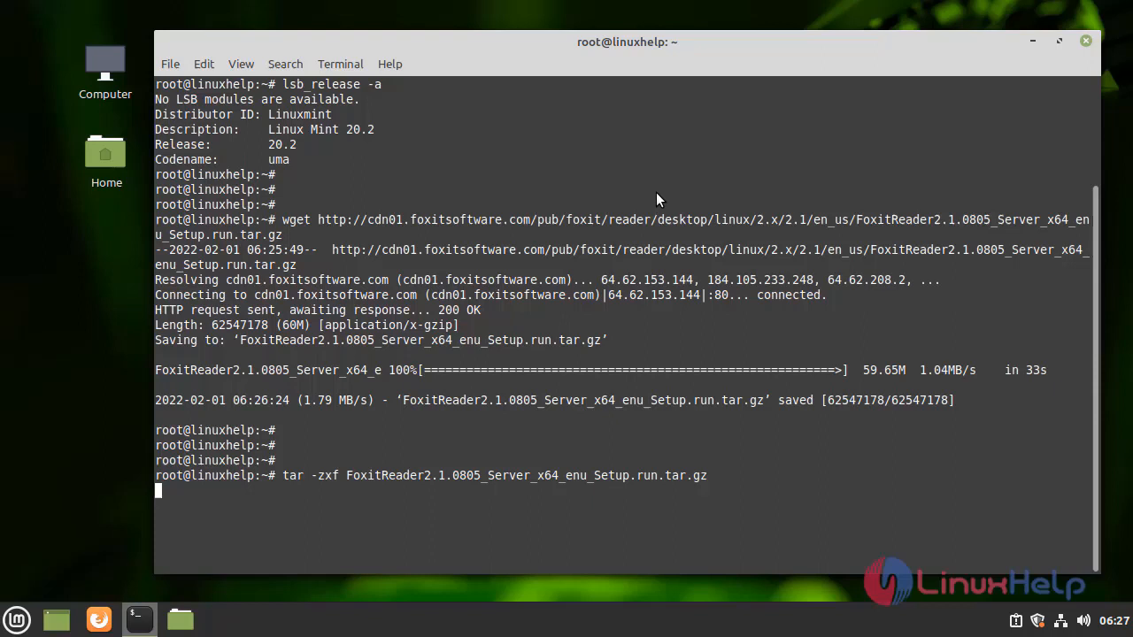
key(Return)
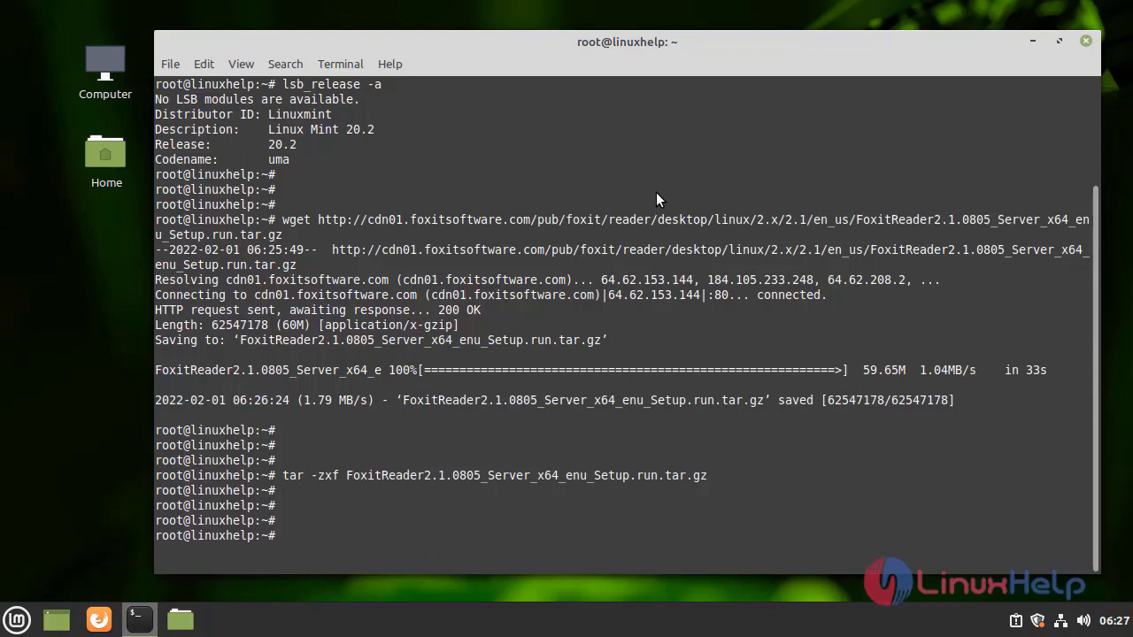
List the home folder with ls and run the extracted FoxitReader .run installer.
text(ls)
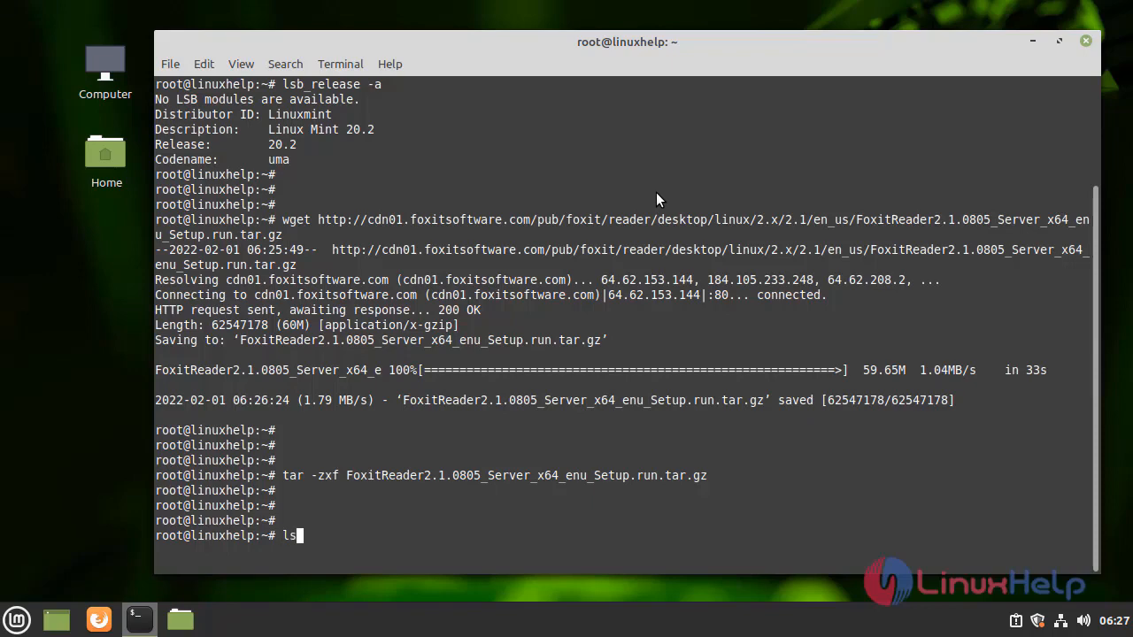
key(Return)
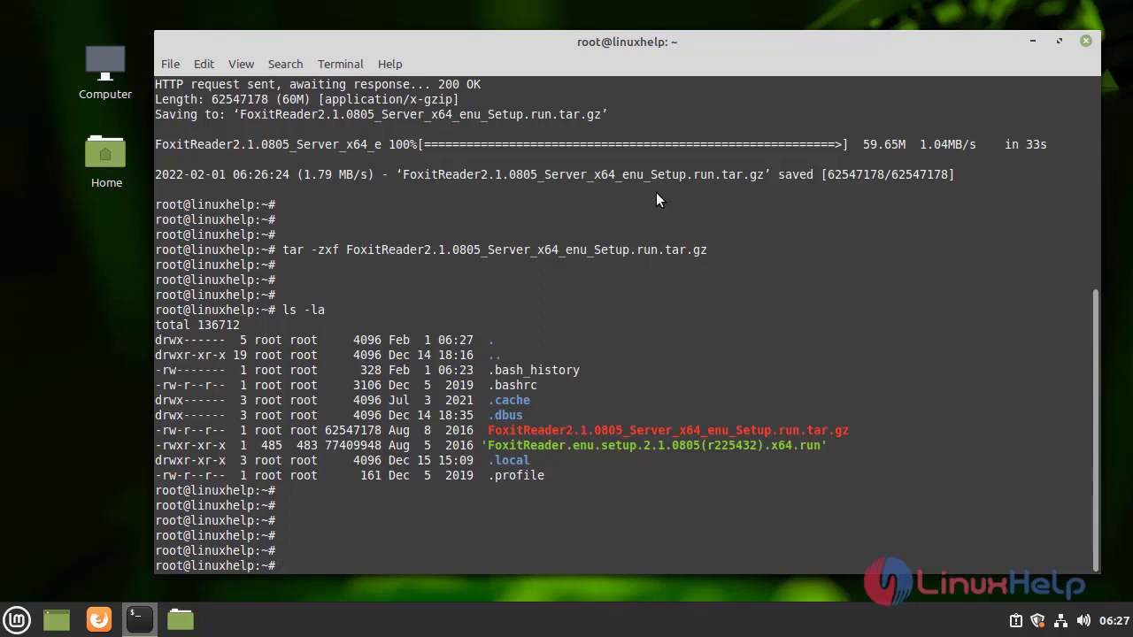
text(./)
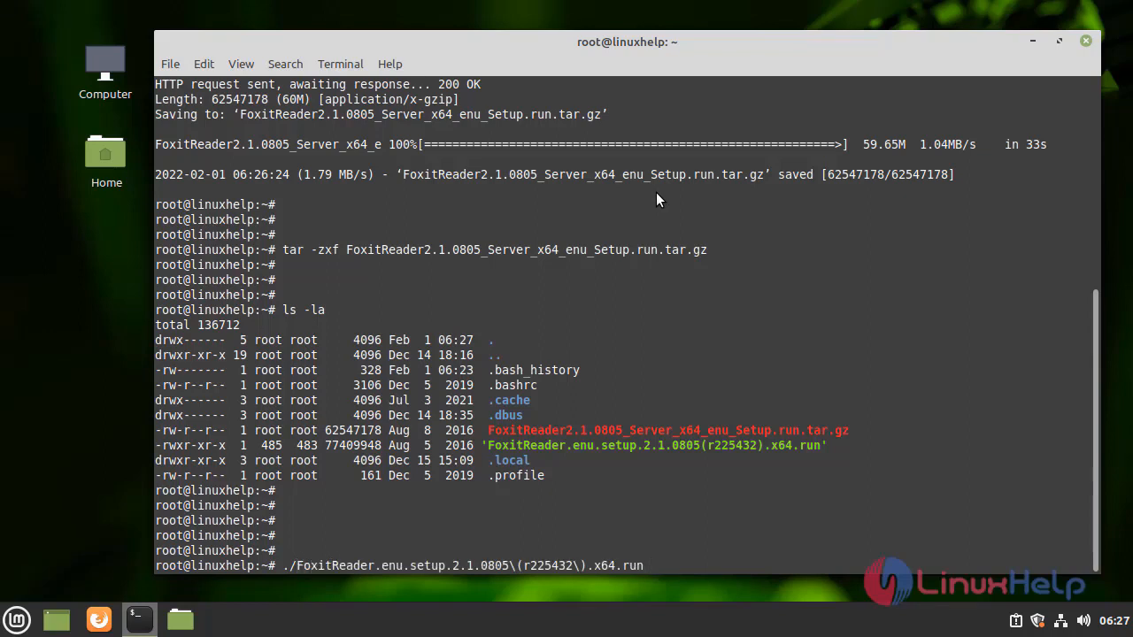
key(Return)
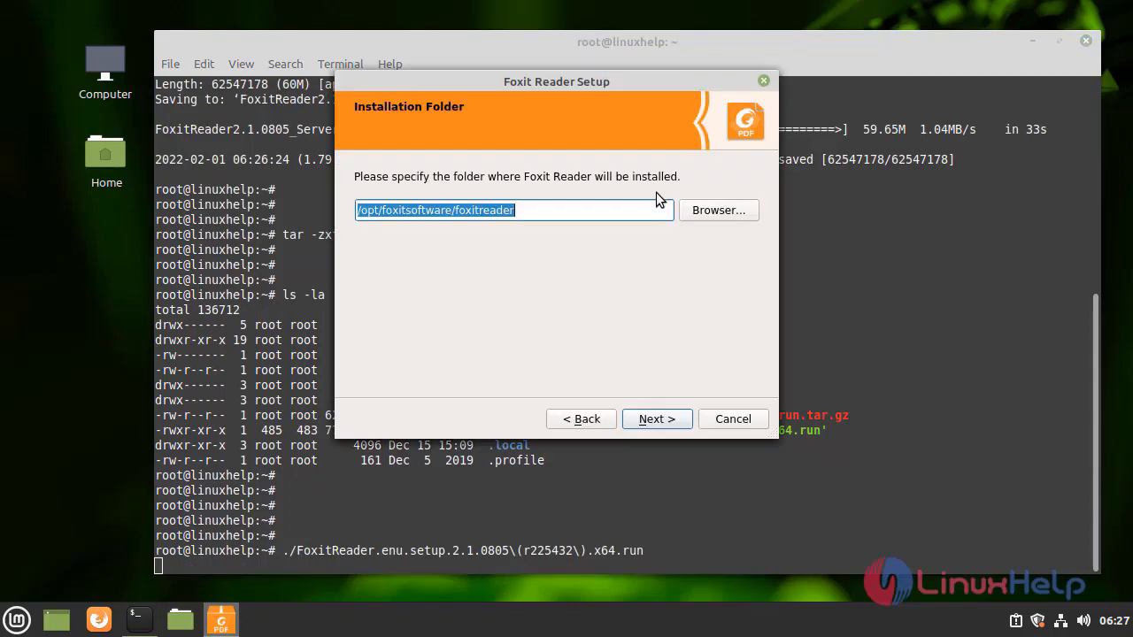
mouse_move(657, 418)
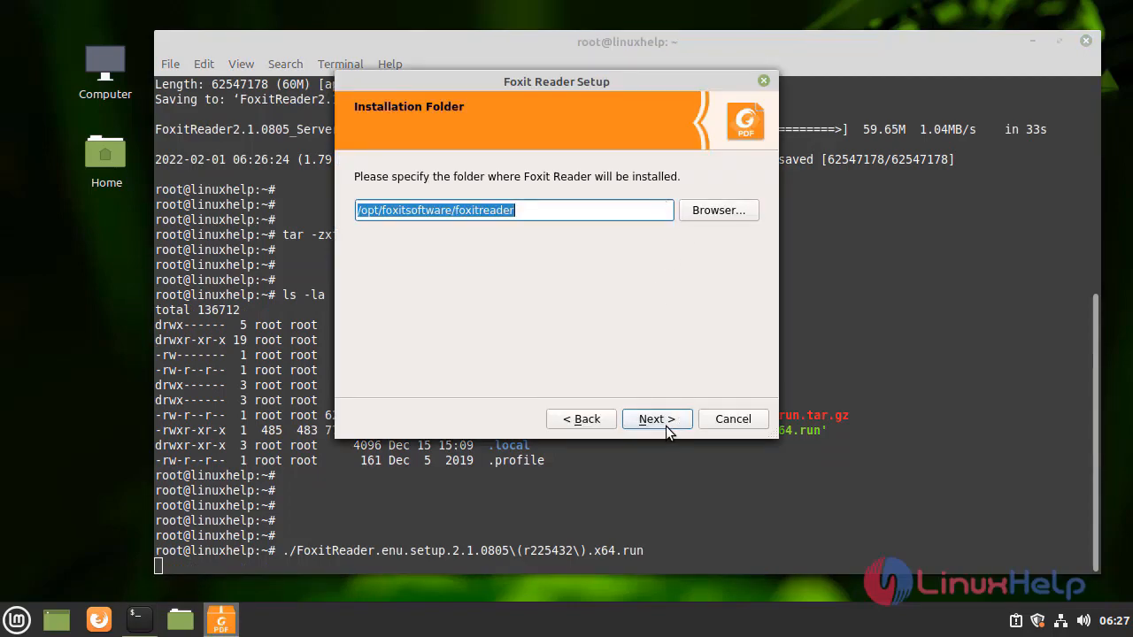
Install to the default /opt/foxitsoftware/foxitreader folder, accept the license, and finish.
click(655, 419)
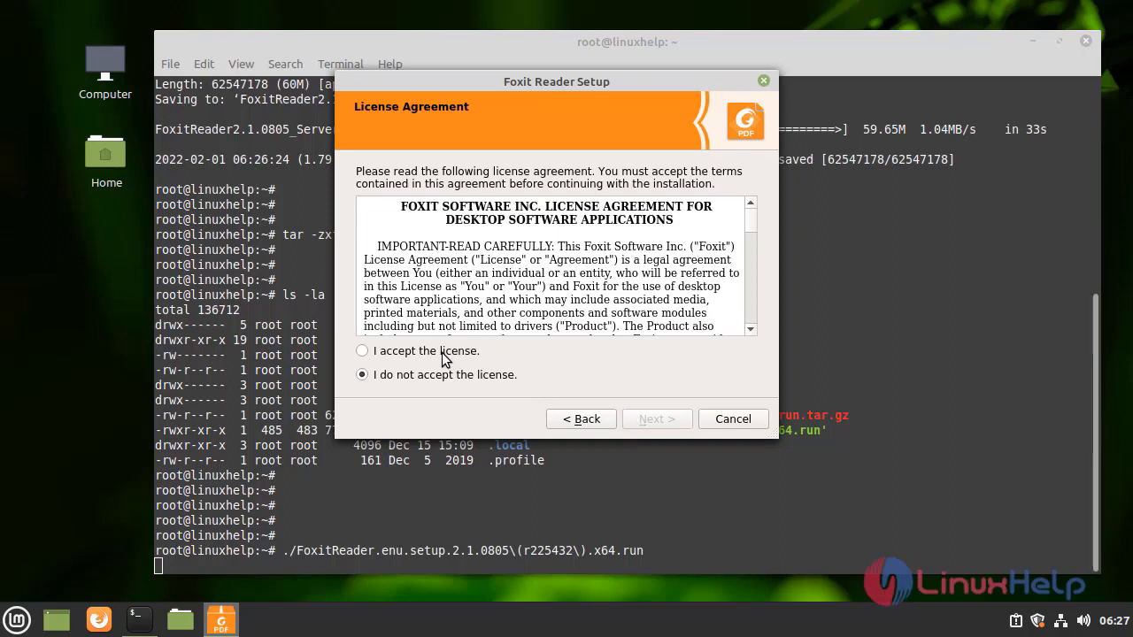
click(361, 350)
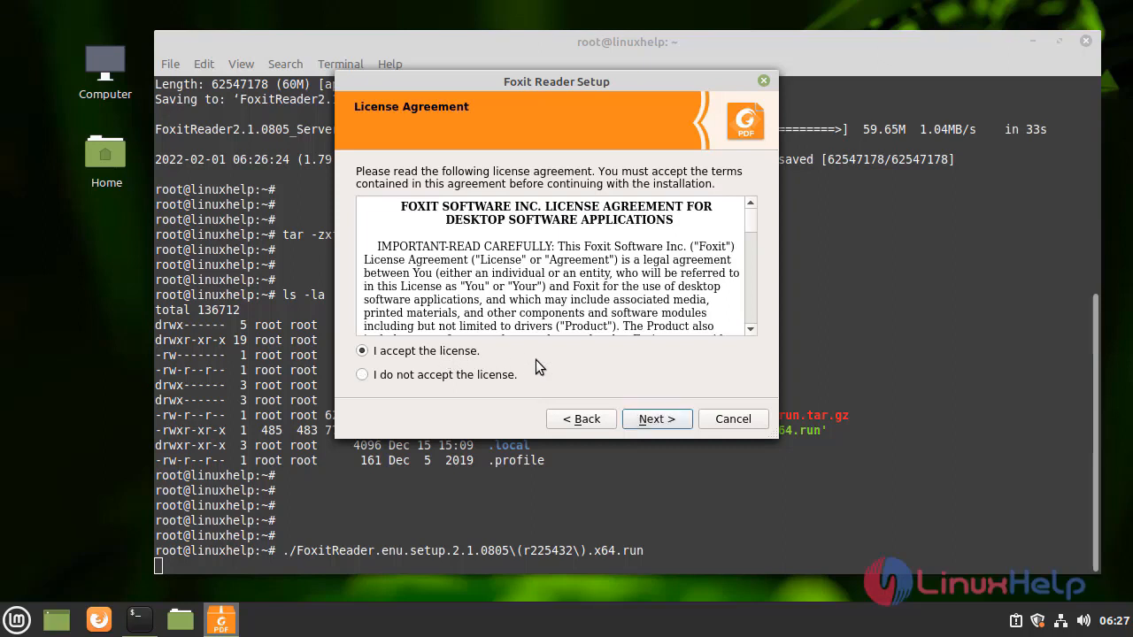
click(656, 418)
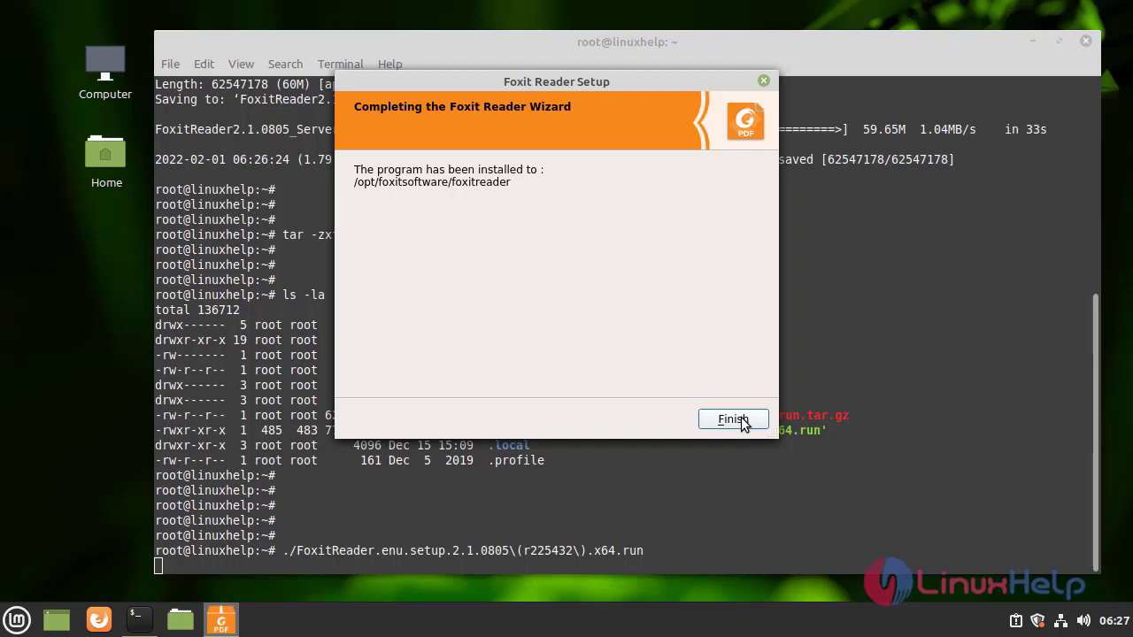
click(733, 419)
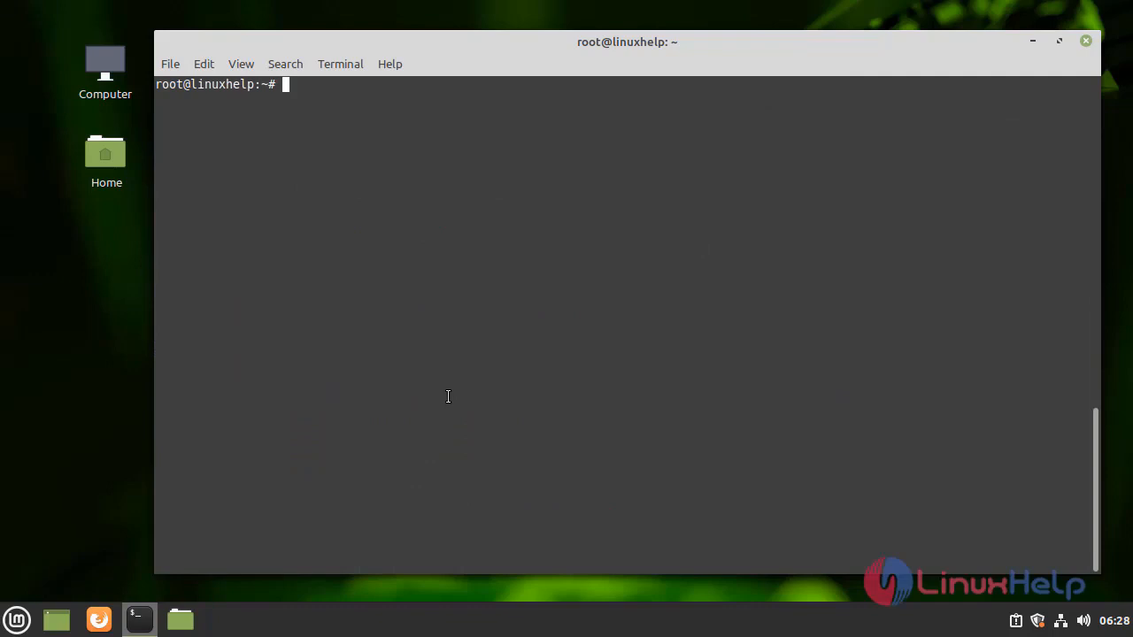
mouse_move(432, 353)
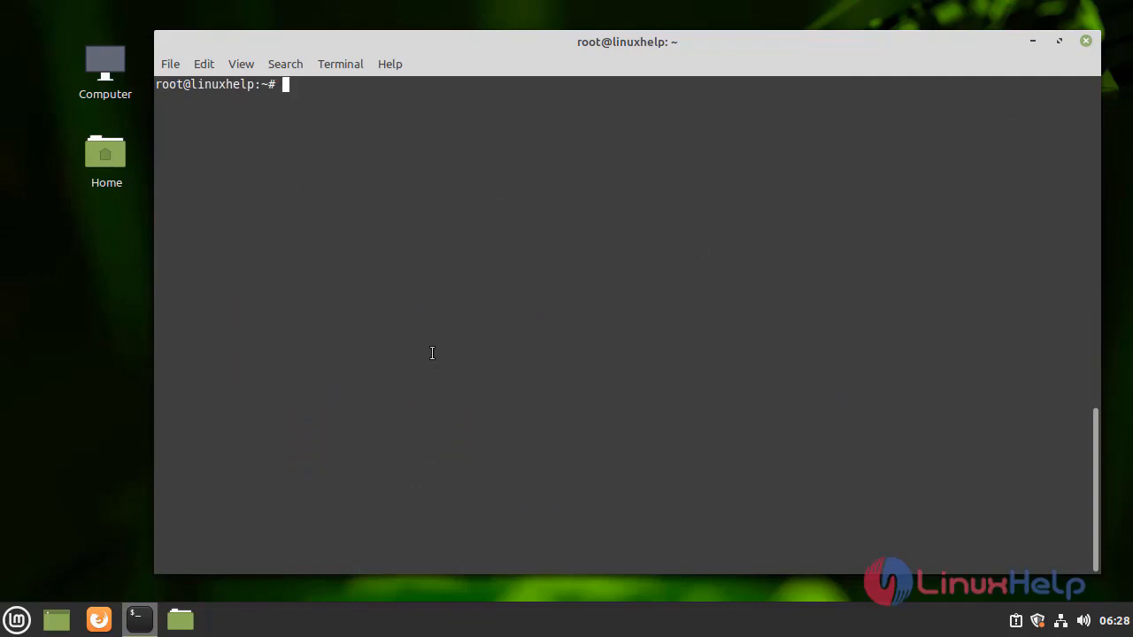
mouse_move(100, 570)
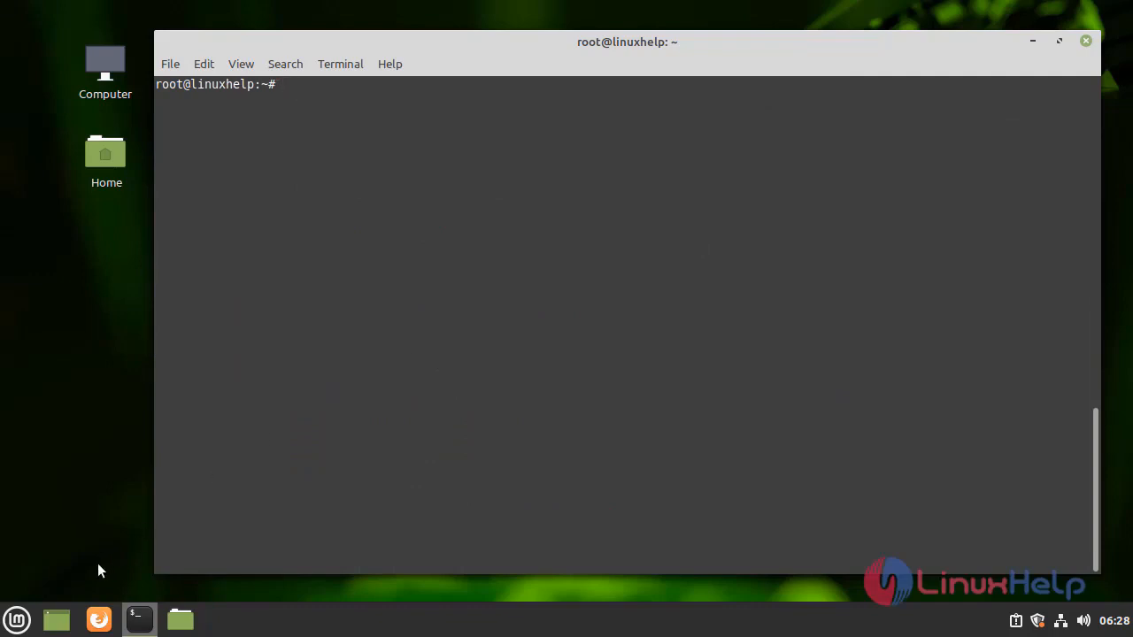
mouse_move(659, 211)
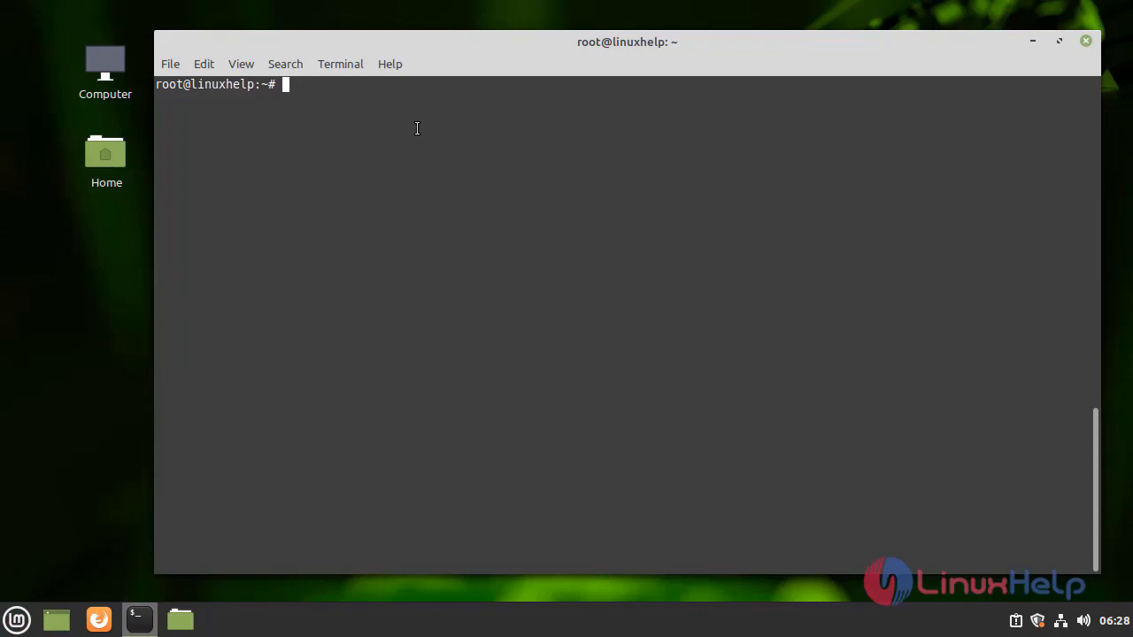
Open the Mint menu from the bottom-left panel button.
click(16, 618)
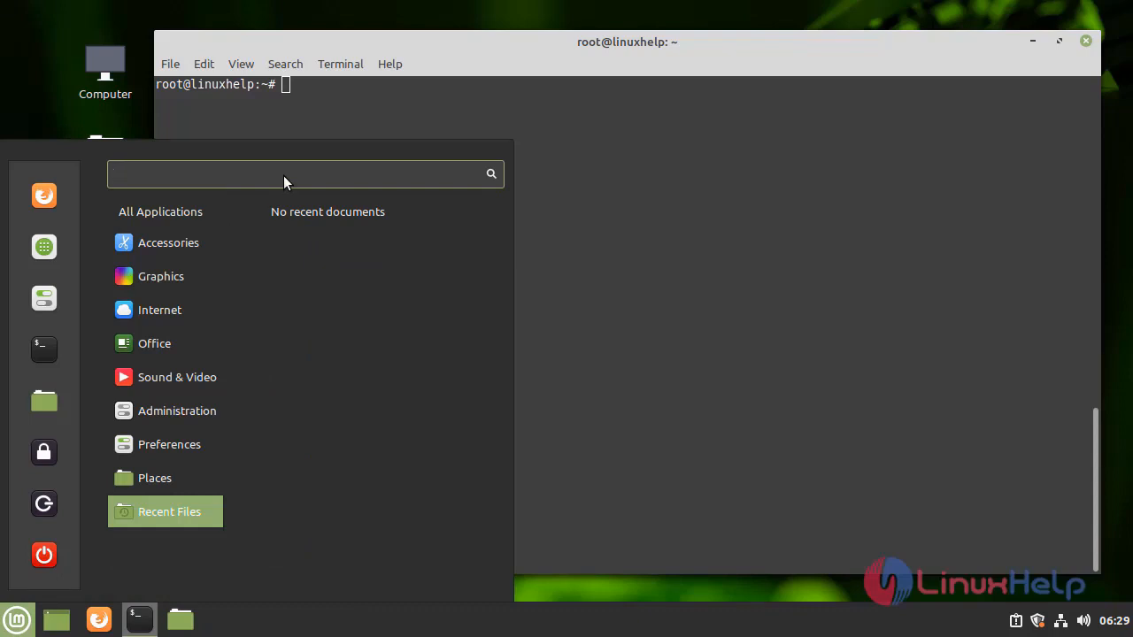
Search the menu for 'foxit' to launch Foxit Reader.
text(foxit)
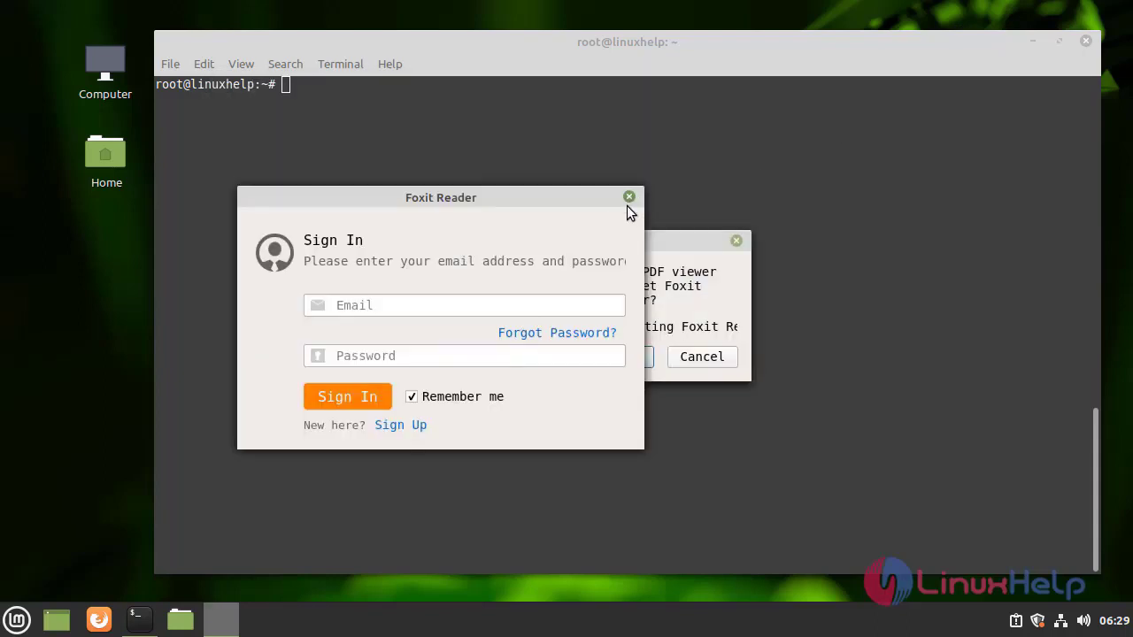
Close the Foxit Reader Sign In dialog.
click(628, 196)
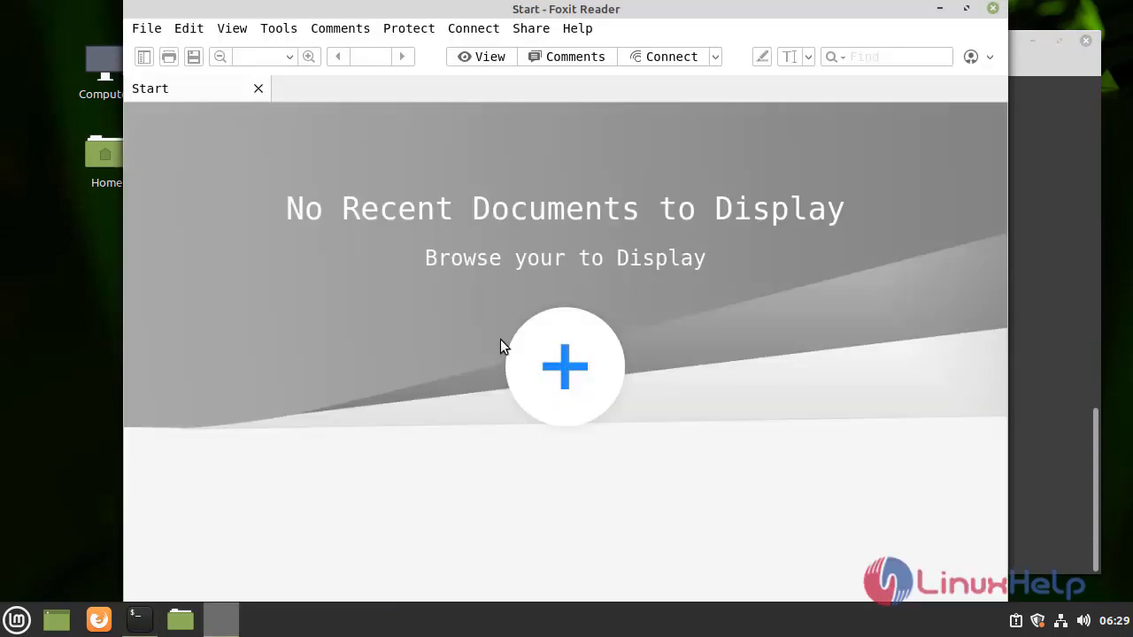
mouse_move(433, 270)
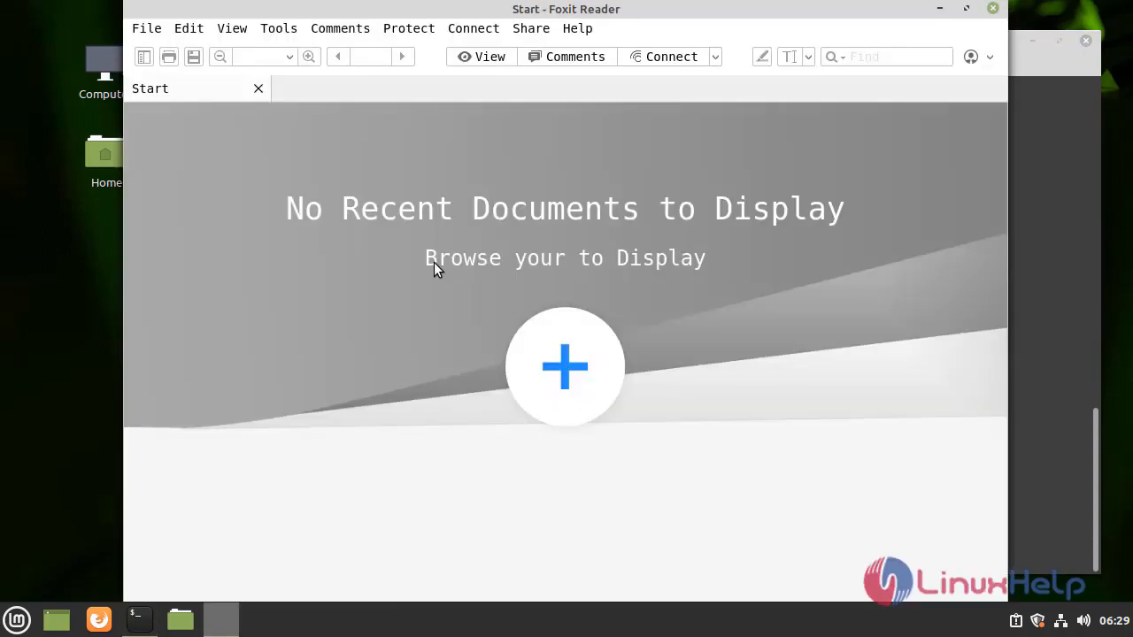